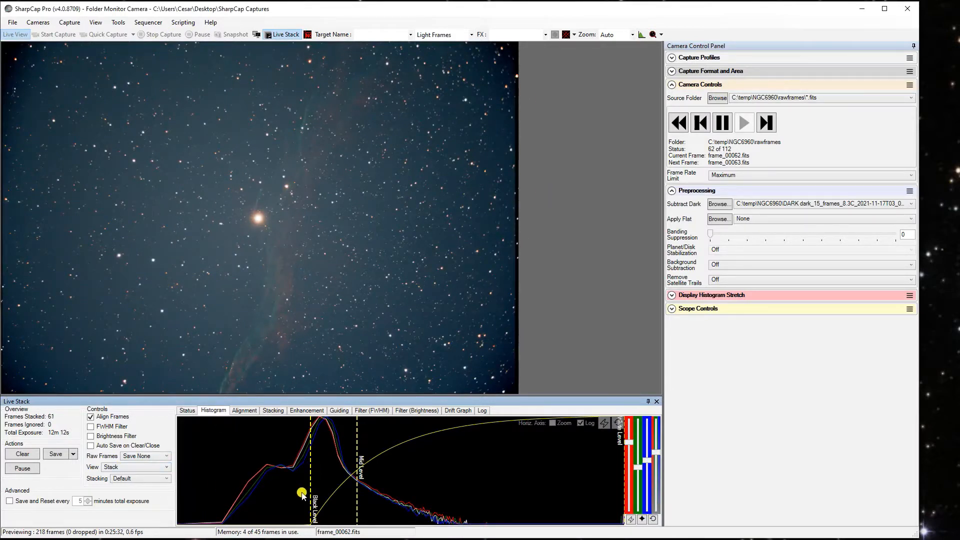
Step: Nudge the Live Stack histogram's black level line slightly right while the stack grows to 83 frames
{"action": "left_click_drag", "start_coordinate": [302, 493], "coordinate": [322, 488]}
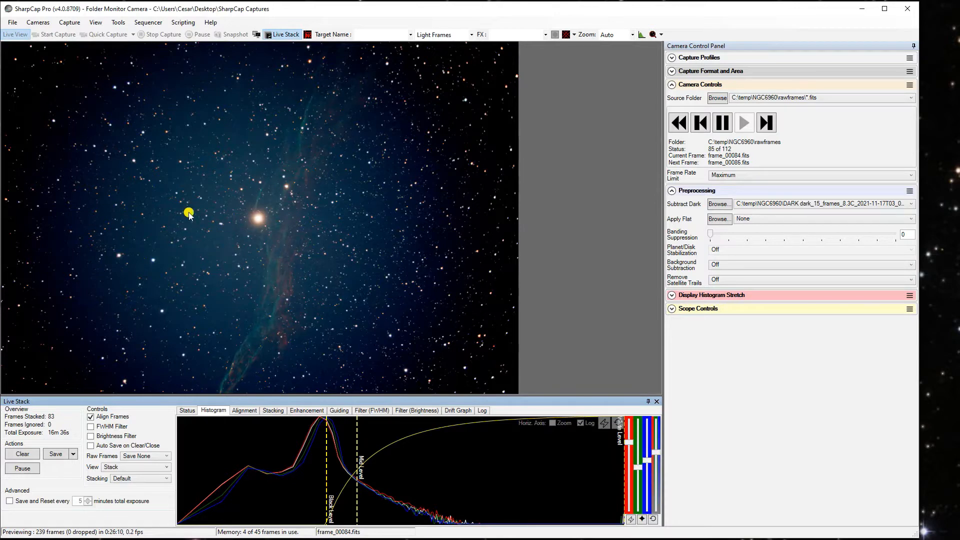
{"action": "mouse_move", "coordinate": [193, 192]}
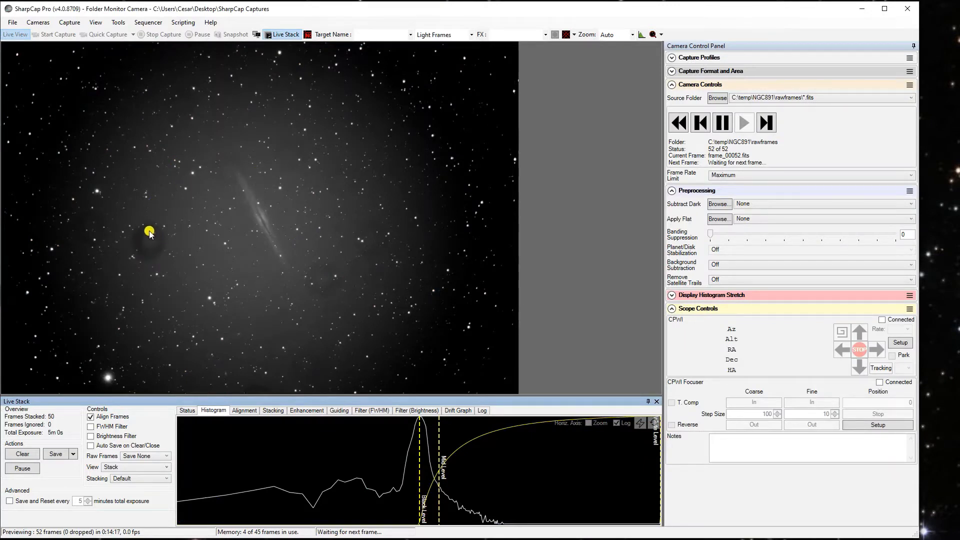
{"action": "mouse_move", "coordinate": [316, 286]}
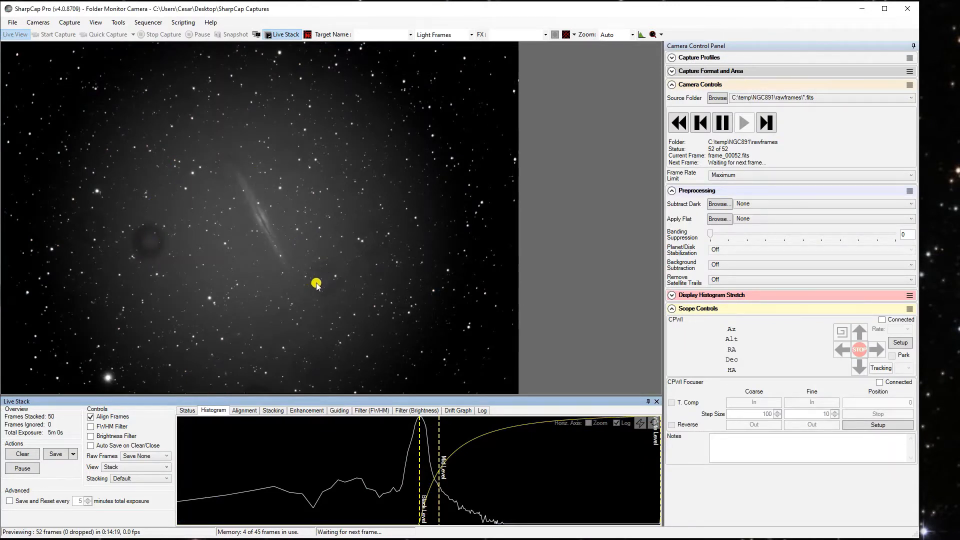
{"action": "mouse_move", "coordinate": [376, 239]}
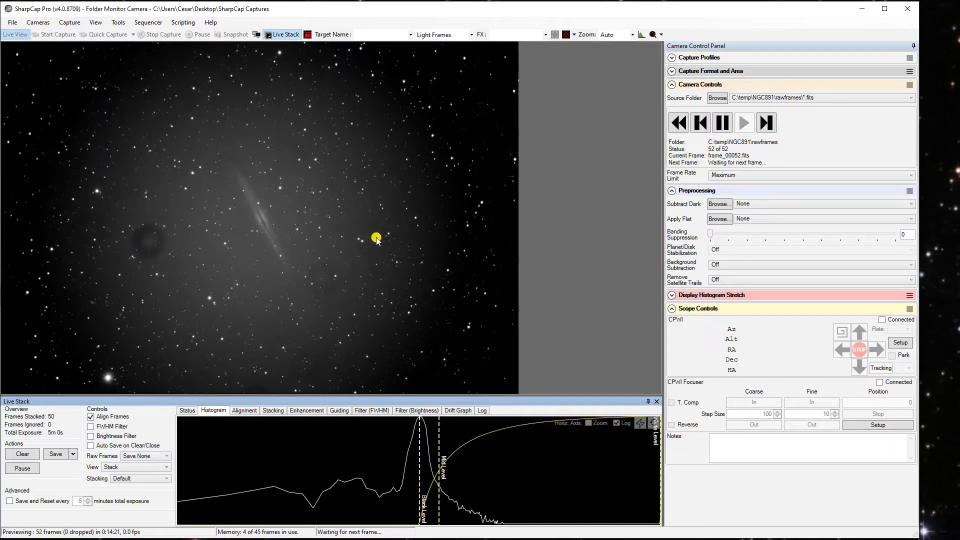
{"action": "mouse_move", "coordinate": [372, 259]}
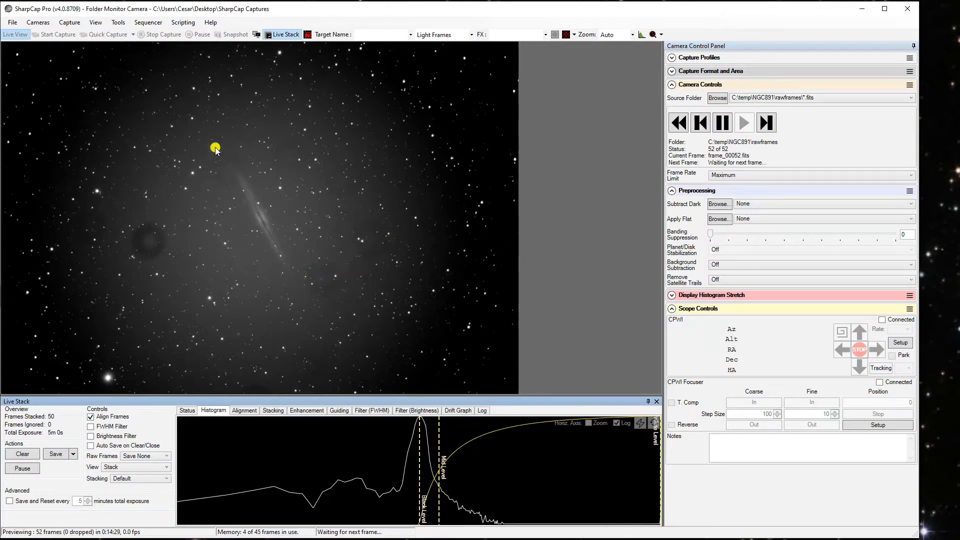
{"action": "mouse_move", "coordinate": [322, 344]}
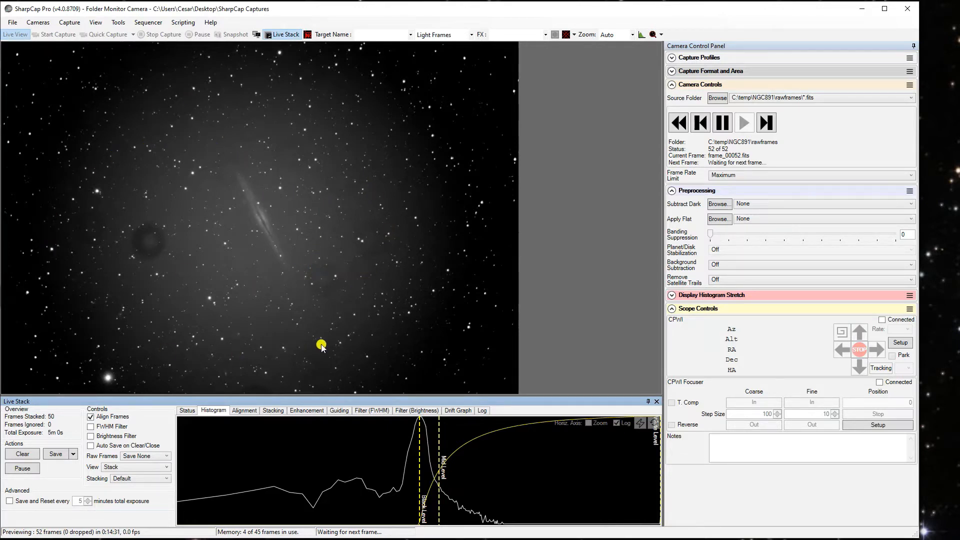
{"action": "mouse_move", "coordinate": [153, 273]}
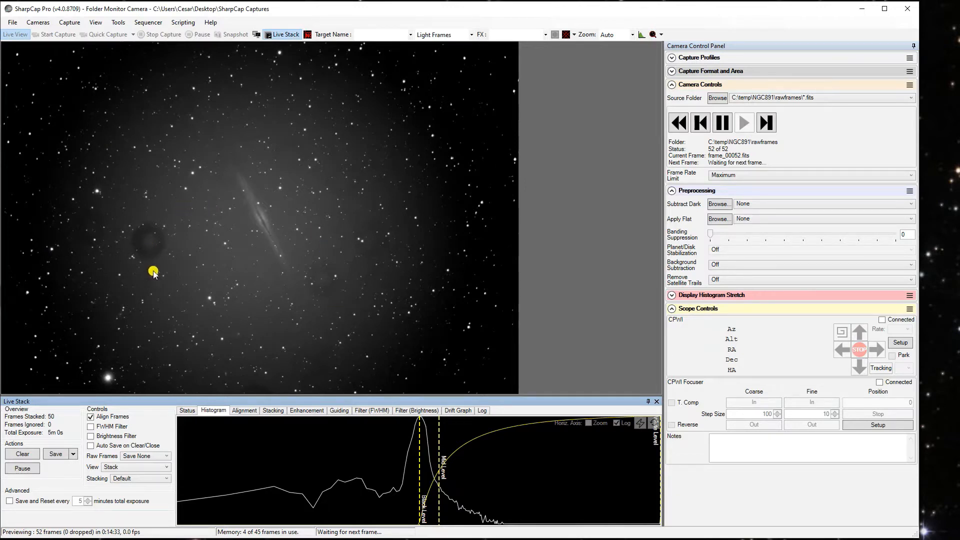
{"action": "mouse_move", "coordinate": [232, 310]}
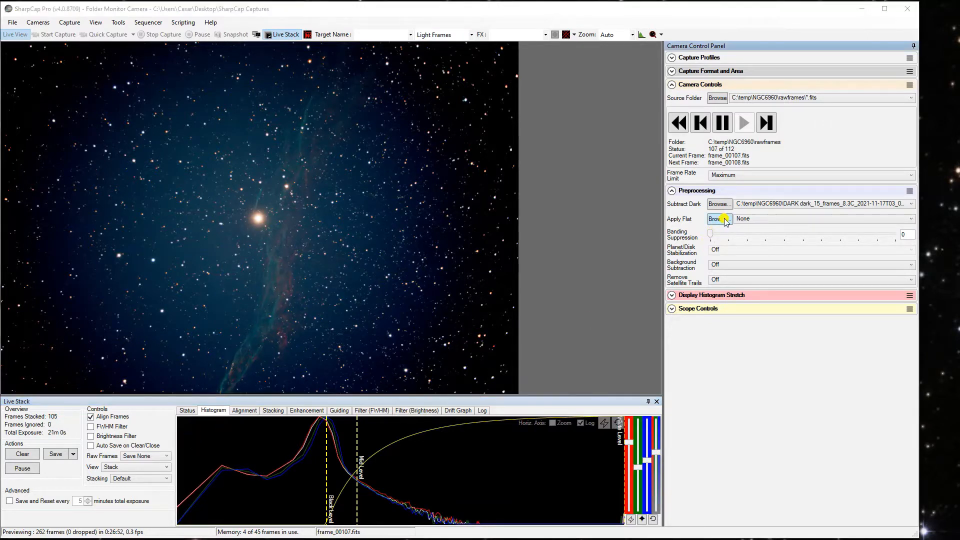
Step: Apply FLAT 17_40_02-MC.fits as the flat frame and clear the live stack to restart it
{"action": "left_click", "coordinate": [717, 219]}
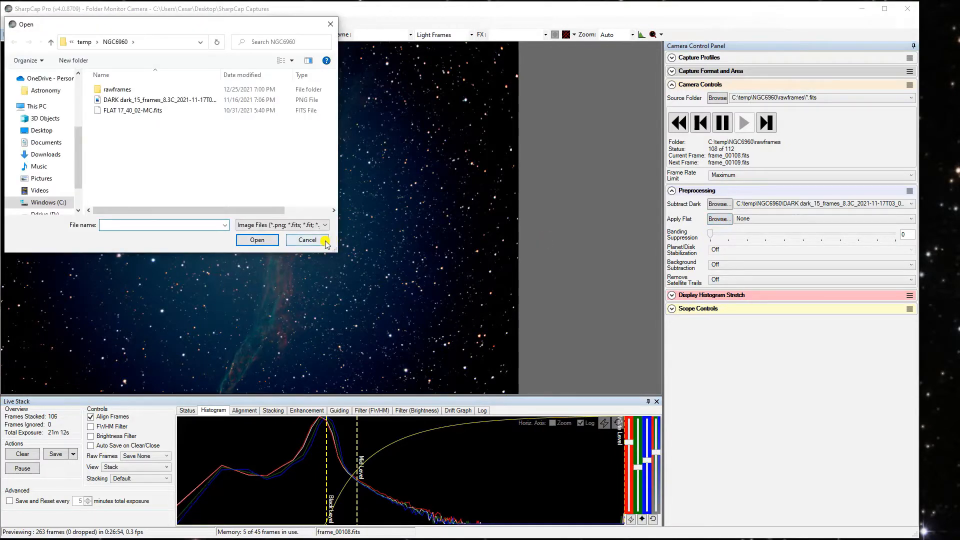
{"action": "left_click", "coordinate": [306, 240]}
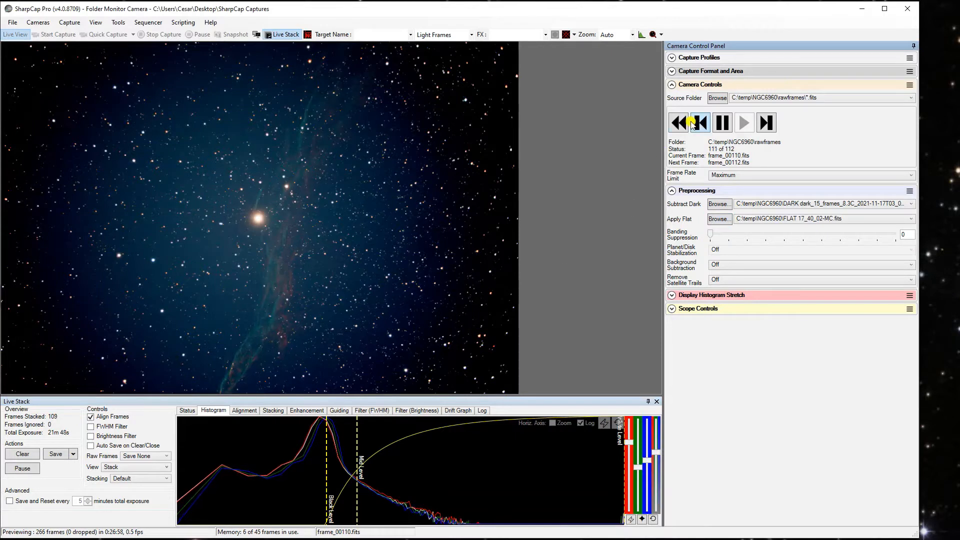
{"action": "mouse_move", "coordinate": [679, 123]}
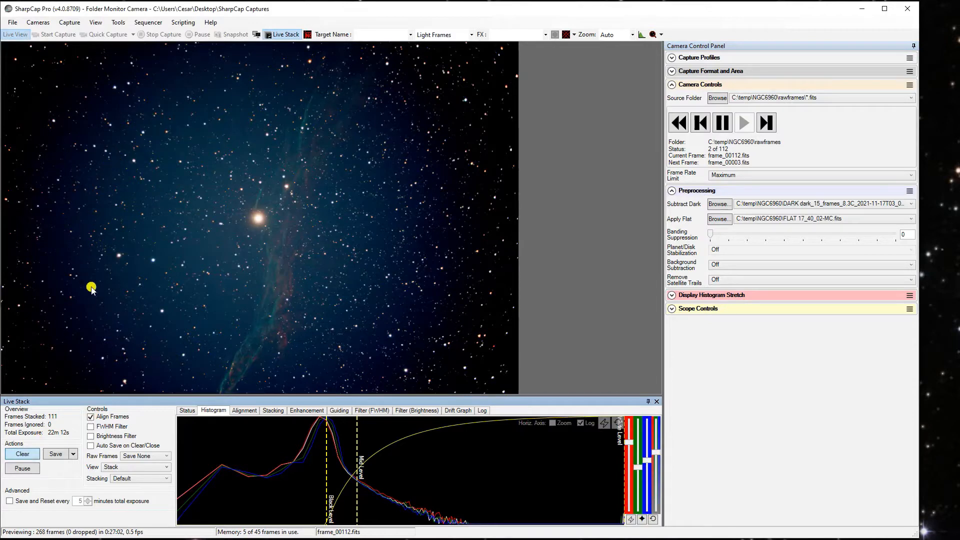
{"action": "left_click", "coordinate": [22, 454]}
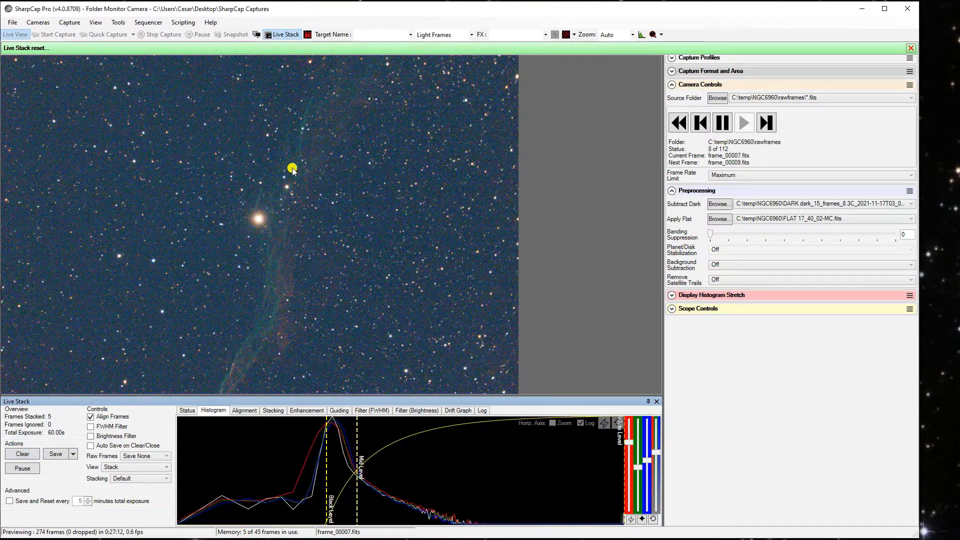
{"action": "mouse_move", "coordinate": [46, 121]}
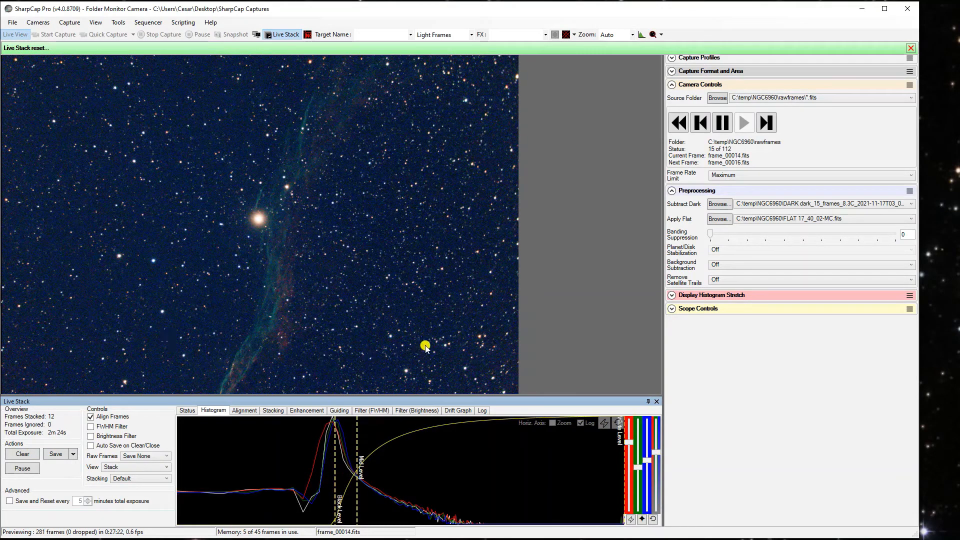
{"action": "mouse_move", "coordinate": [439, 256]}
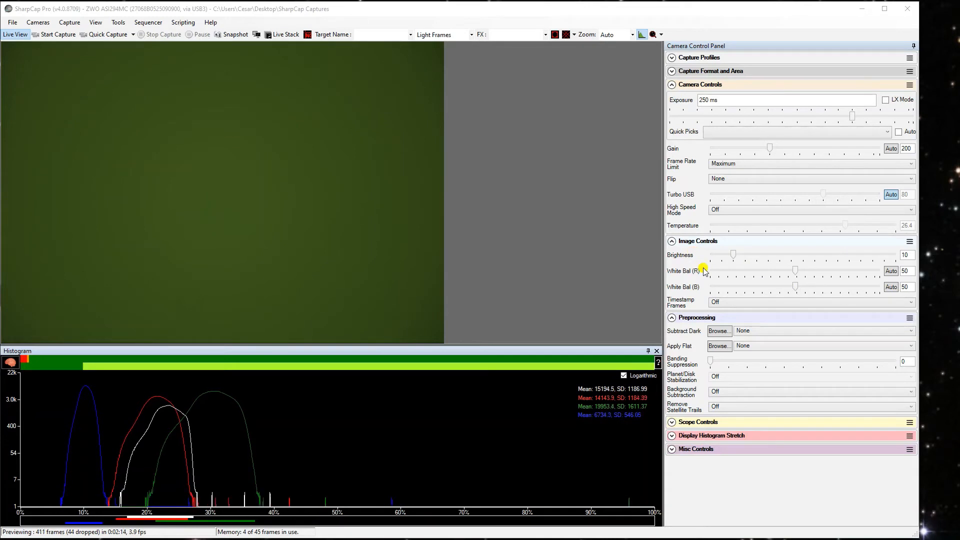
{"action": "mouse_move", "coordinate": [691, 252]}
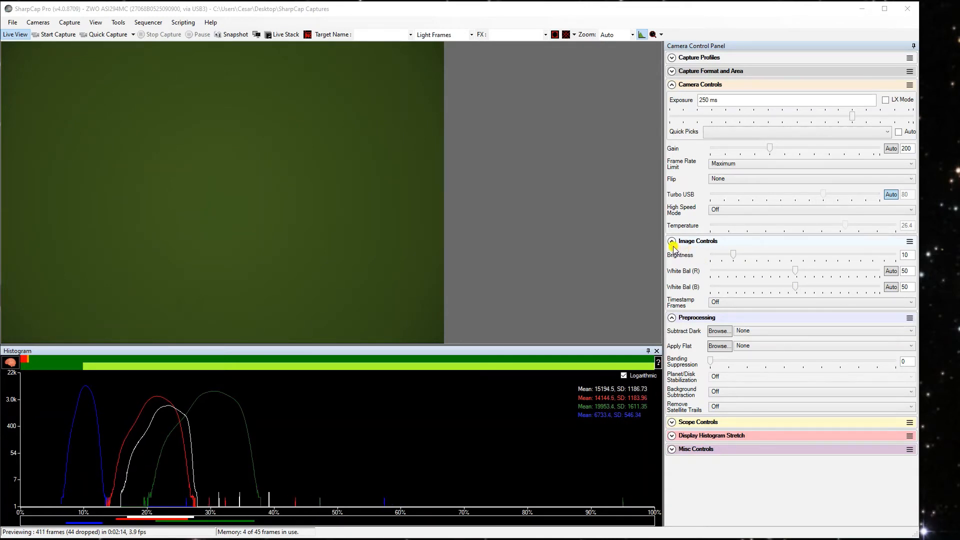
Step: Toggle the image adjustment settings panel while checking the flat-field histogram
{"action": "left_click", "coordinate": [672, 241]}
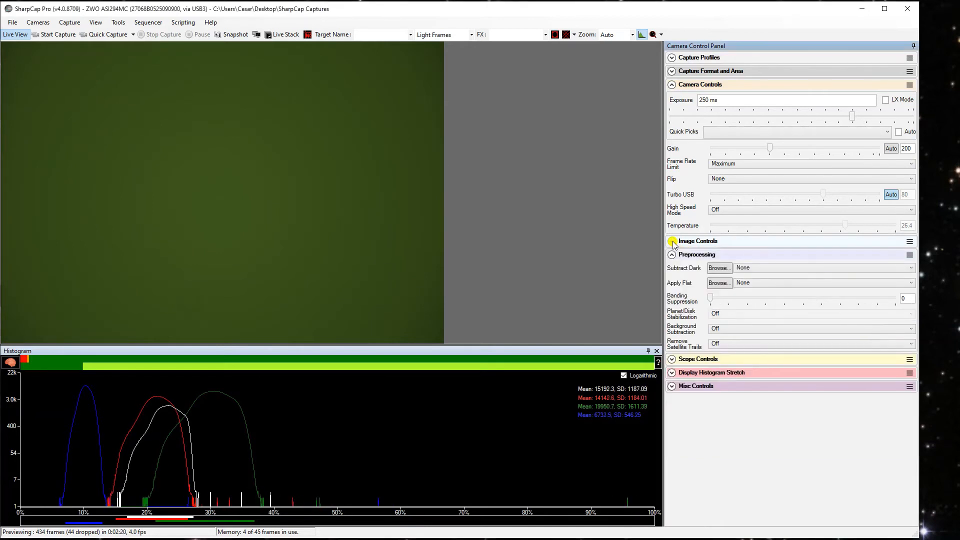
{"action": "left_click", "coordinate": [671, 240]}
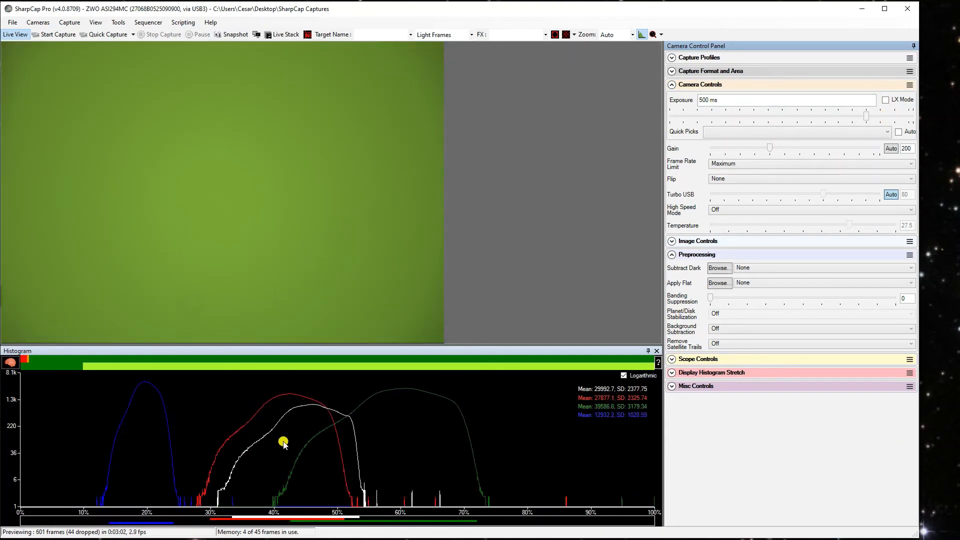
{"action": "mouse_move", "coordinate": [245, 493]}
{"action": "type", "text": "800"}
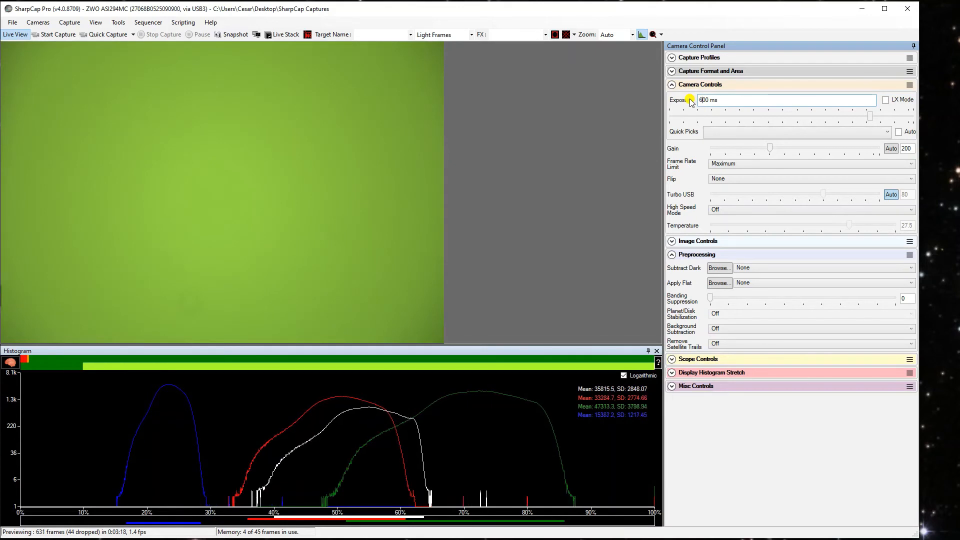
{"action": "mouse_move", "coordinate": [572, 471]}
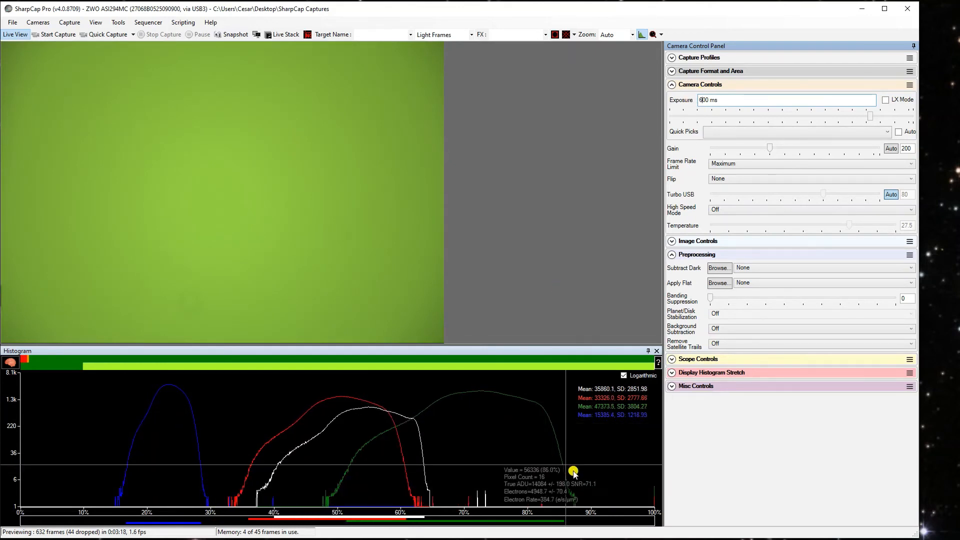
{"action": "mouse_move", "coordinate": [657, 483]}
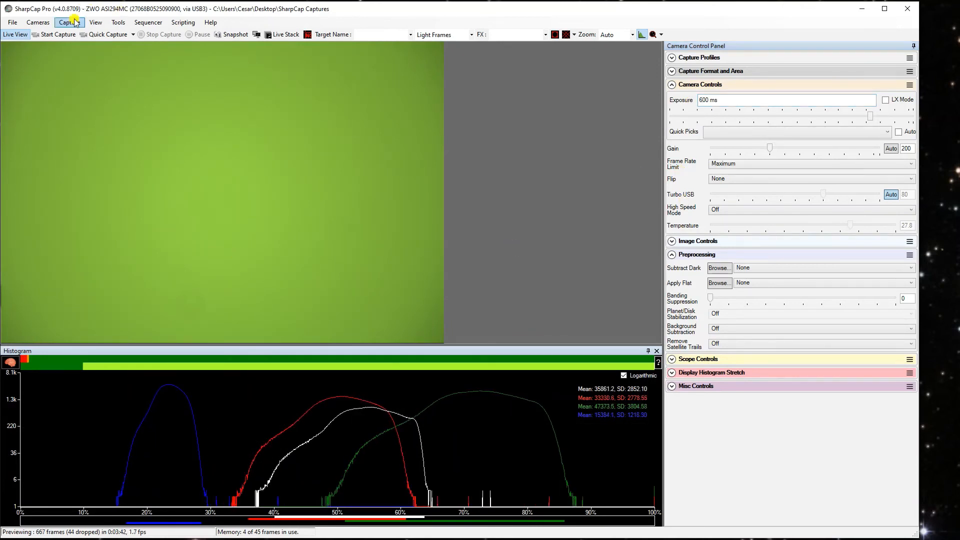
Step: Start a 15-frame flat capture with 'Apply new flat when capture complete' unticked
{"action": "left_click", "coordinate": [70, 22]}
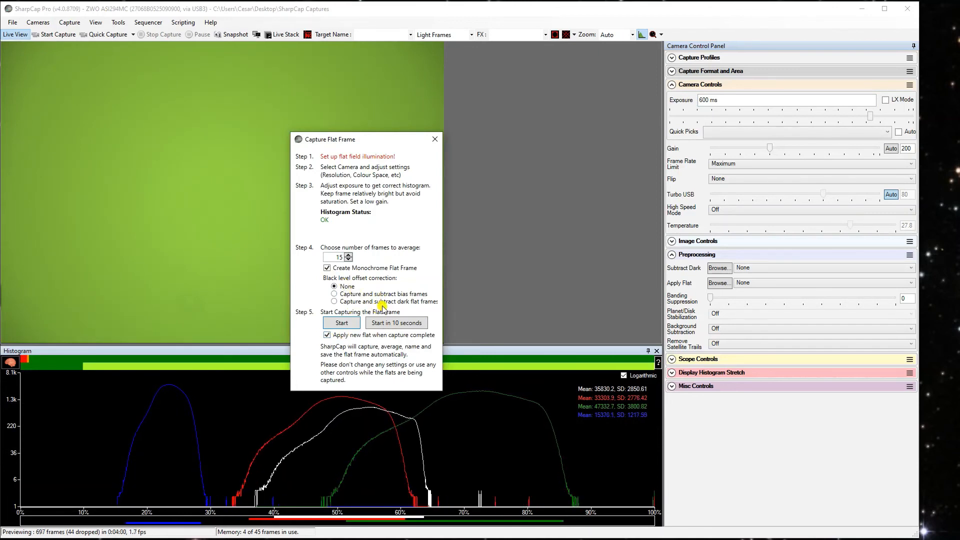
{"action": "left_click", "coordinate": [327, 335]}
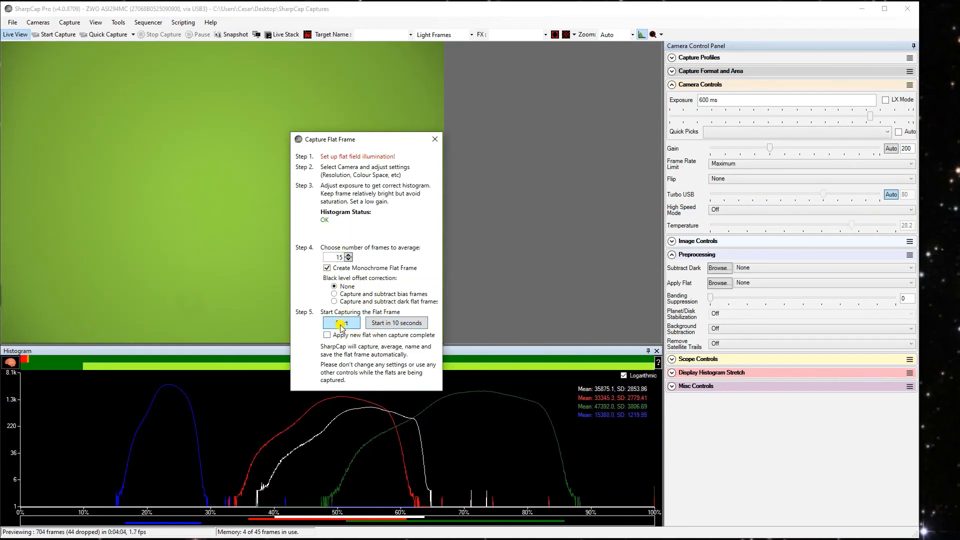
{"action": "left_click", "coordinate": [341, 322]}
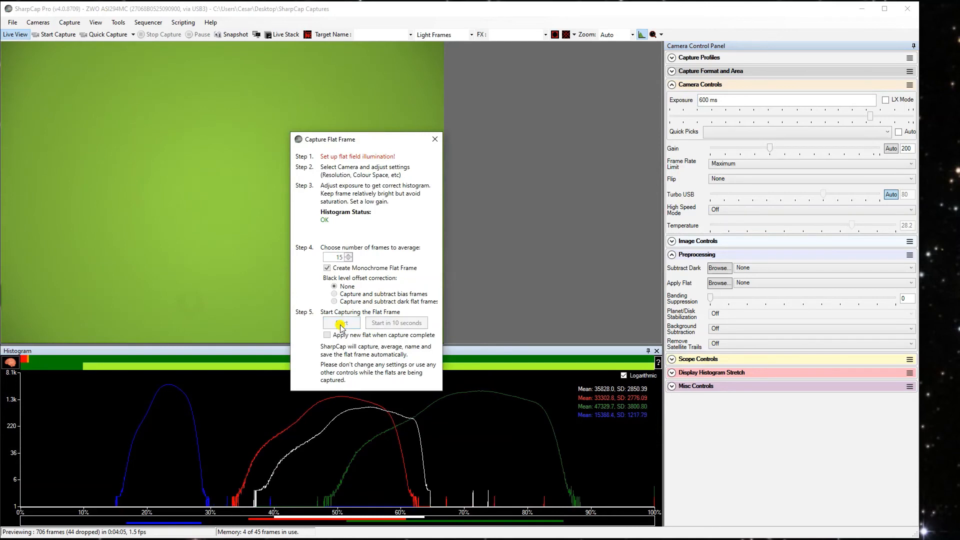
{"action": "left_click", "coordinate": [341, 322]}
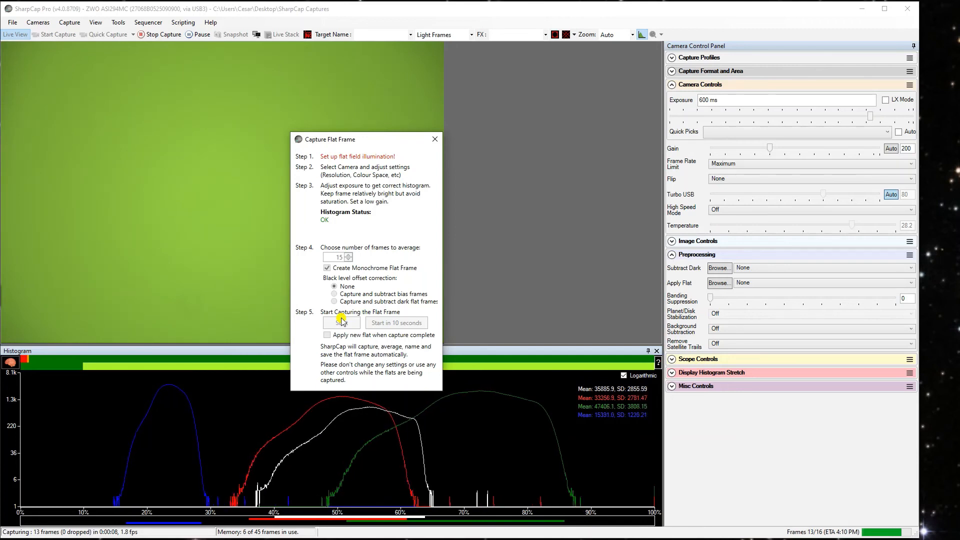
{"action": "left_click", "coordinate": [341, 323]}
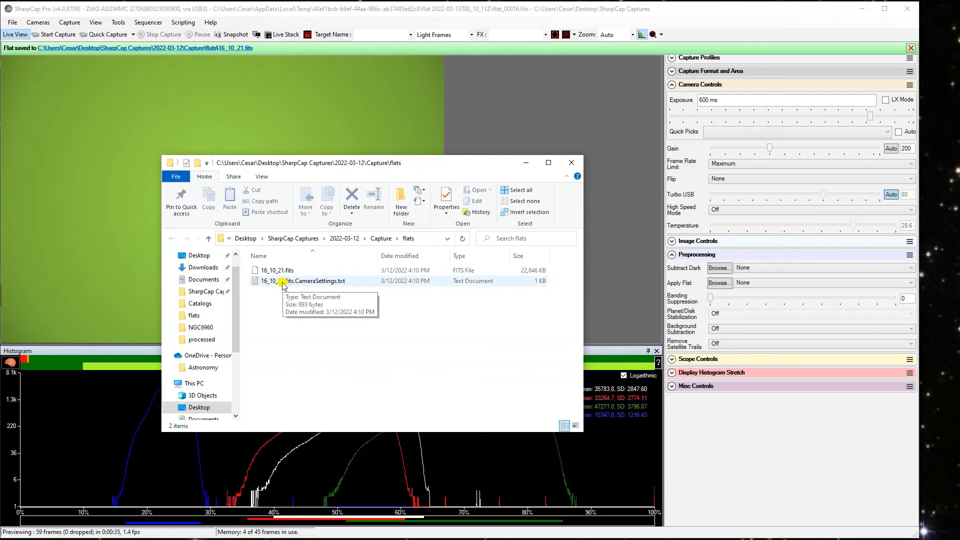
Step: Rename the flat file 16_10_21.fits to 16_10_21-MC.fits
{"action": "left_click", "coordinate": [277, 271]}
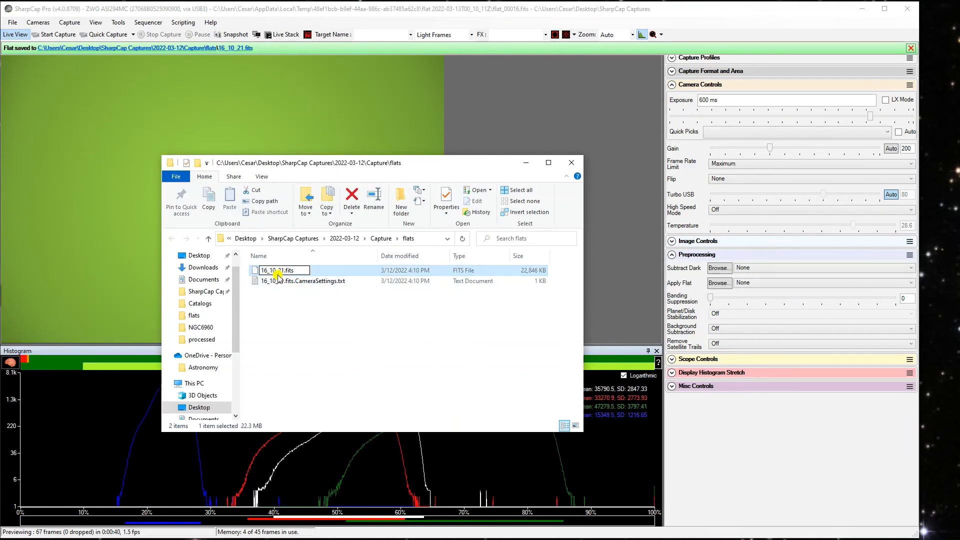
{"action": "type", "text": "-MC"}
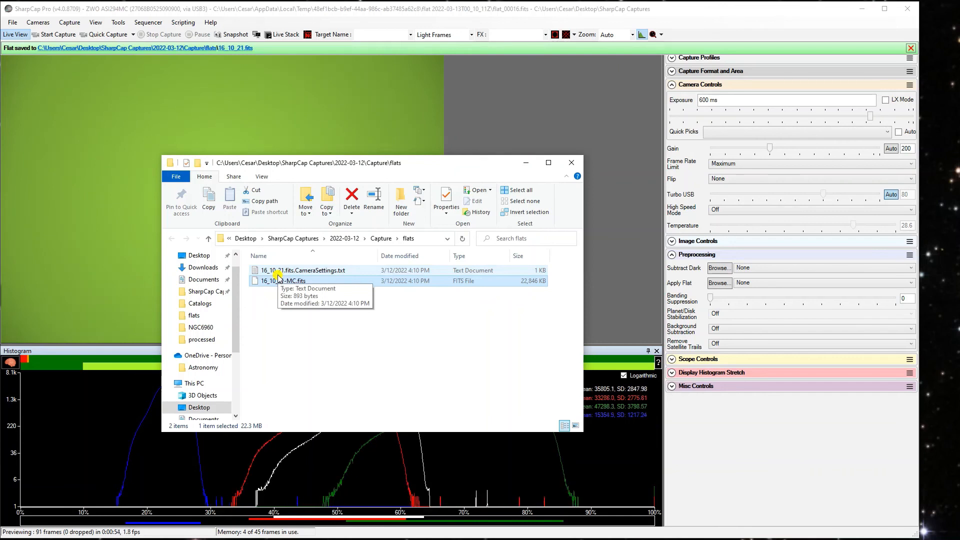
{"action": "left_click", "coordinate": [306, 270]}
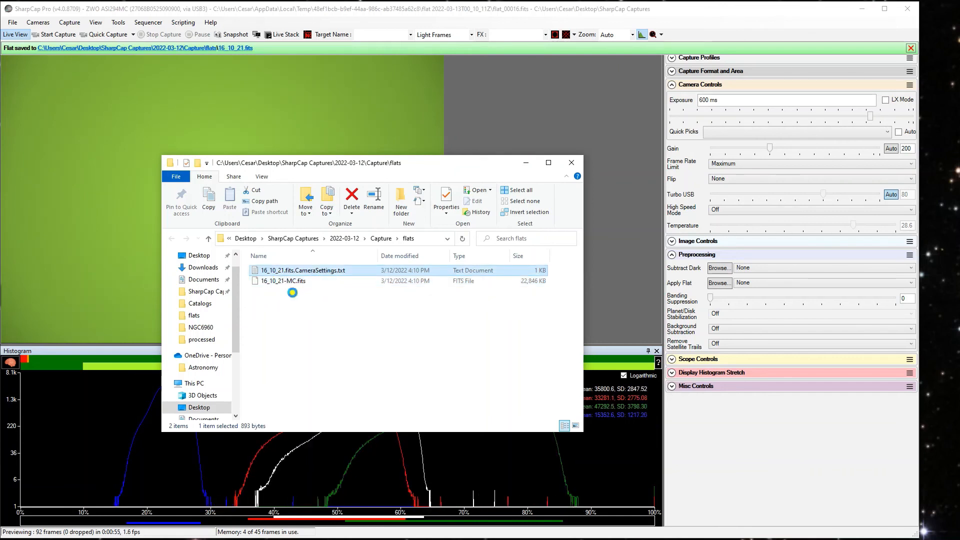
{"action": "mouse_move", "coordinate": [300, 287]}
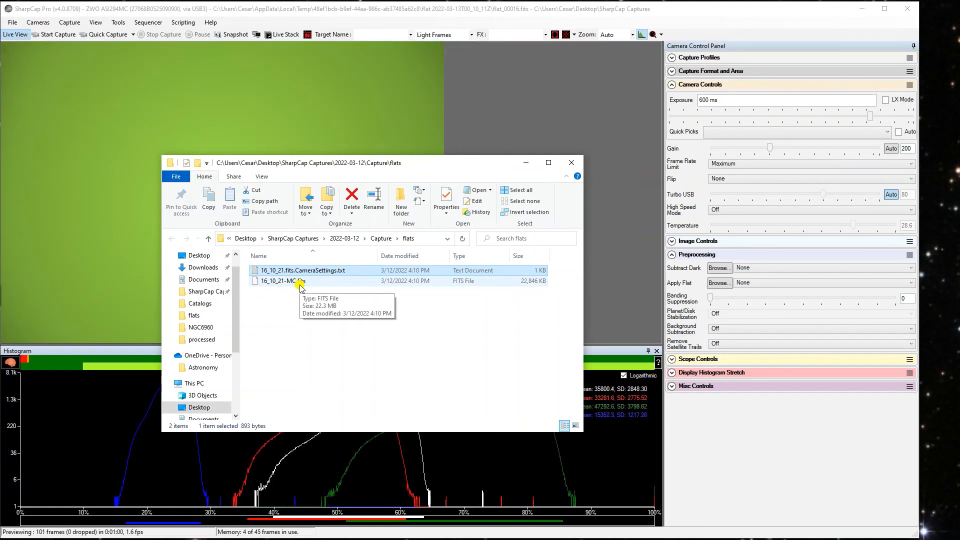
{"action": "mouse_move", "coordinate": [311, 297]}
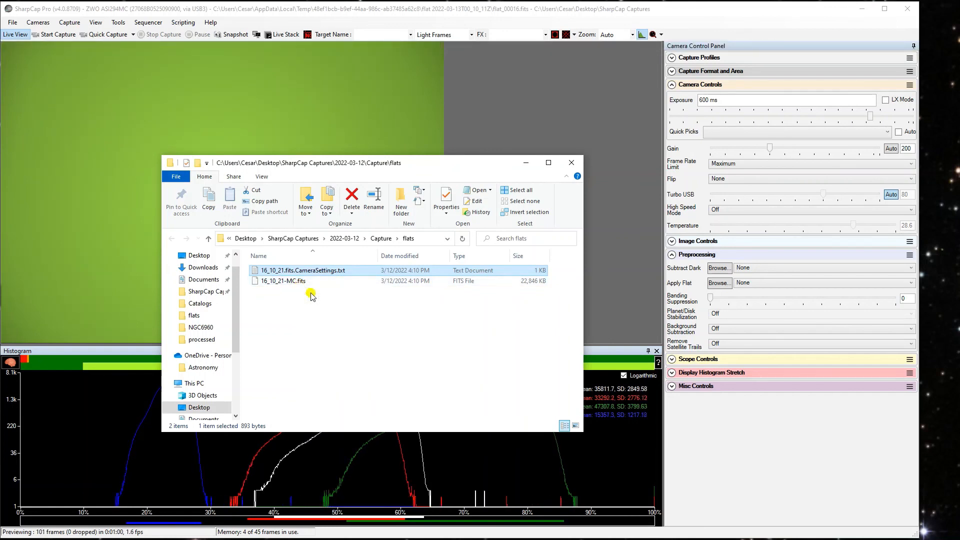